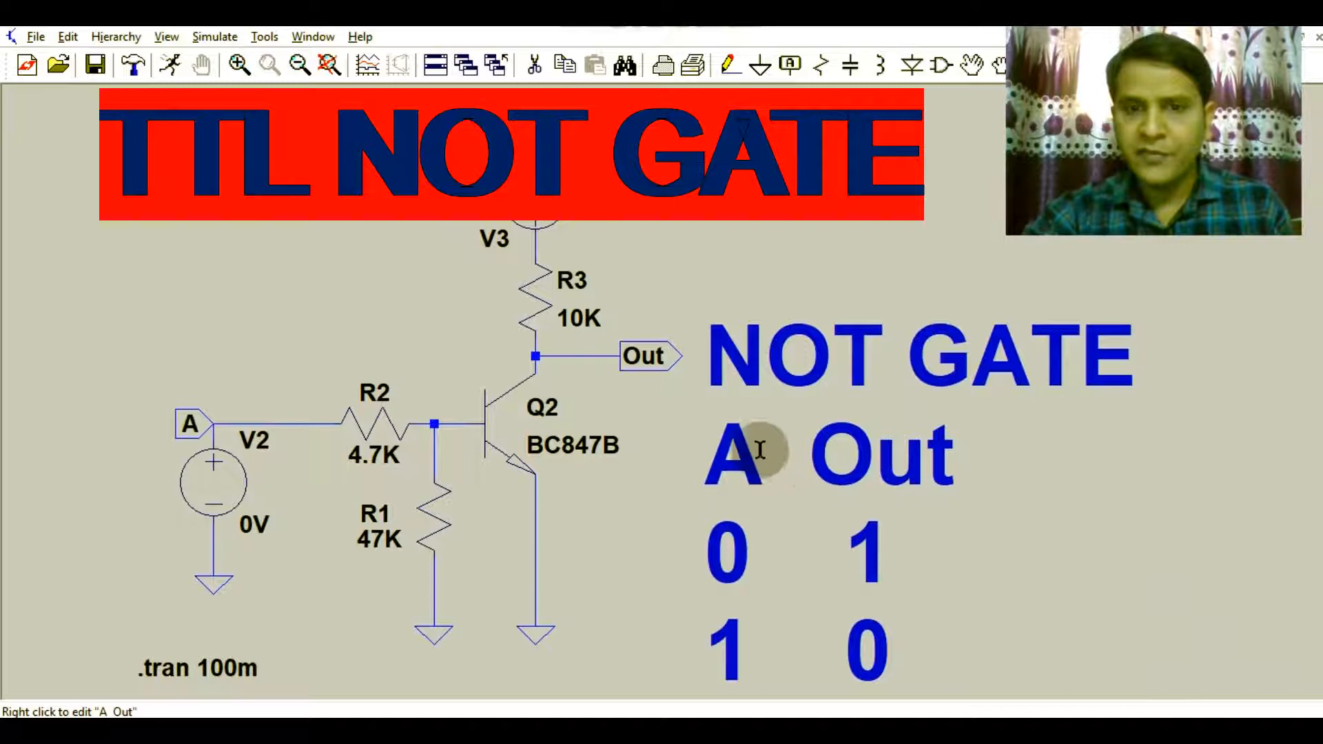
pyautogui.moveTo(822, 456)
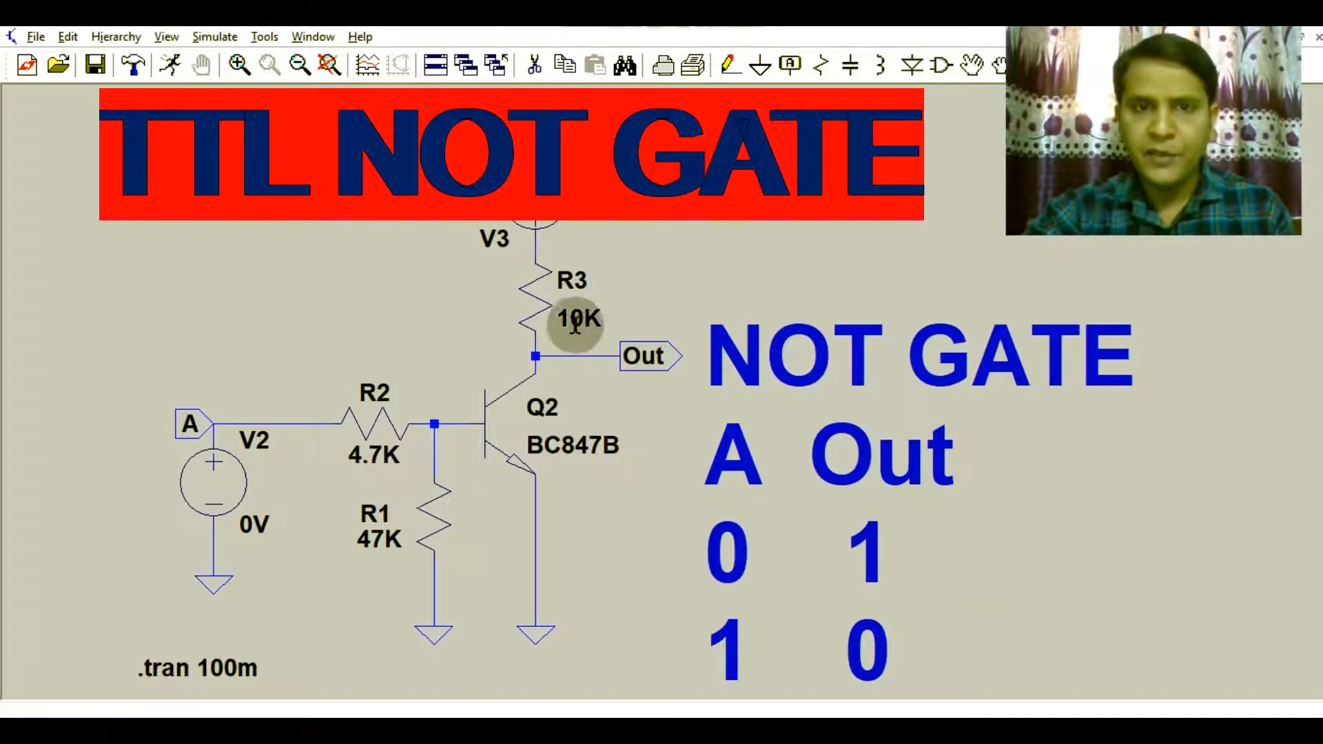
pyautogui.moveTo(507, 421)
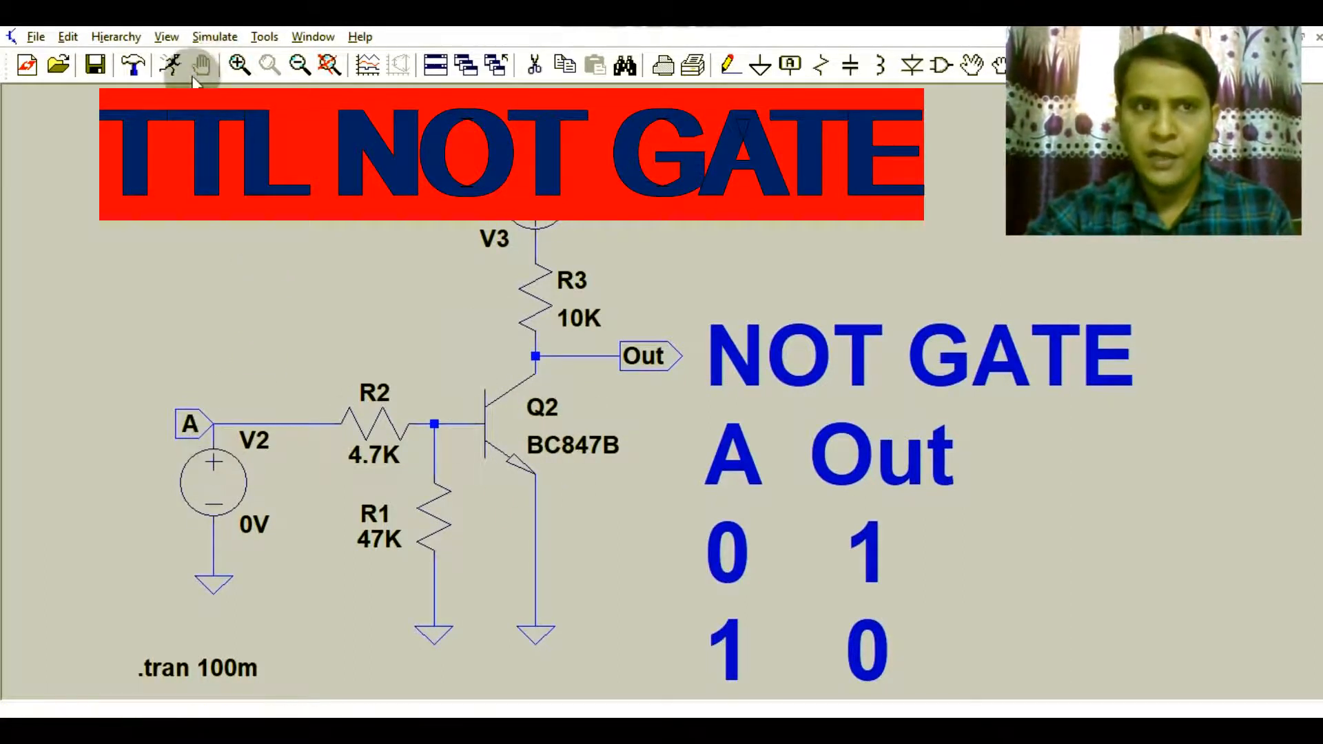
# Run the transient simulation and tile the schematic and waveform windows vertically.
pyautogui.click(170, 65)
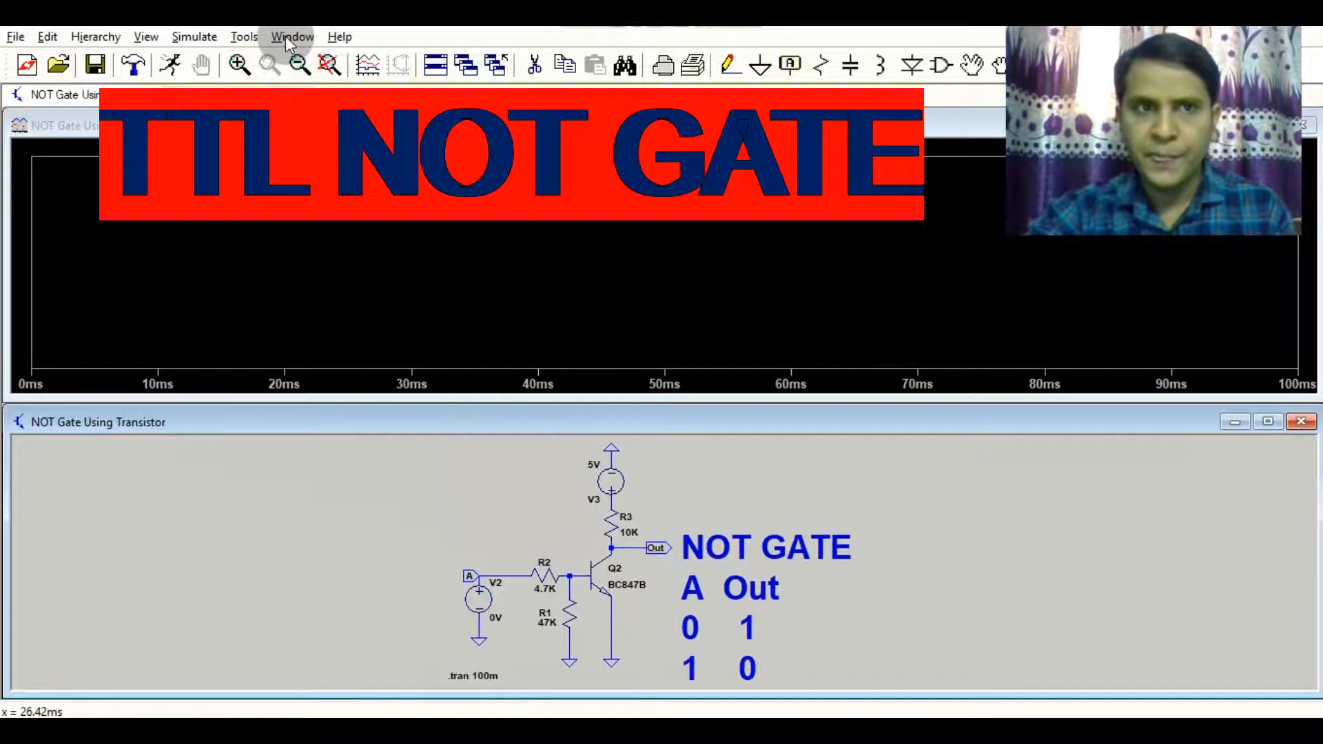
pyautogui.click(292, 37)
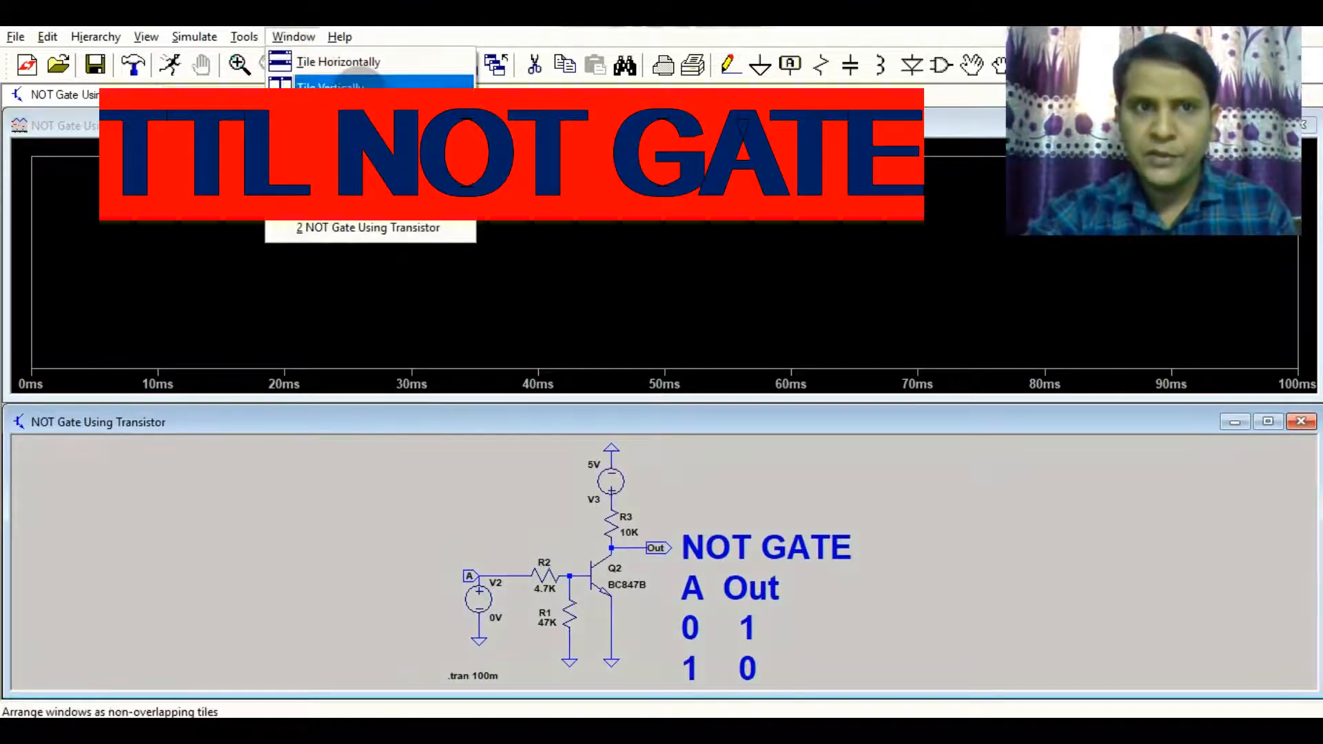
pyautogui.click(329, 87)
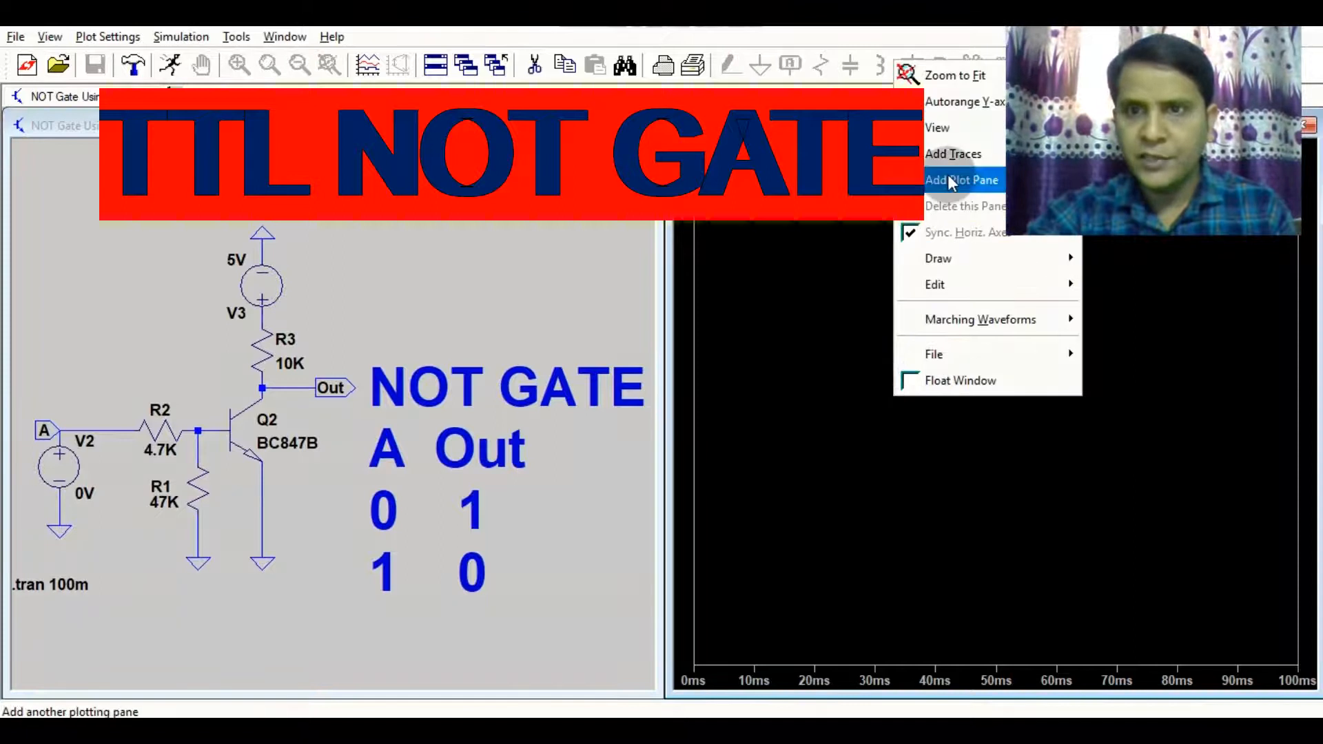
# Add a second plot pane to the waveform window.
pyautogui.click(962, 180)
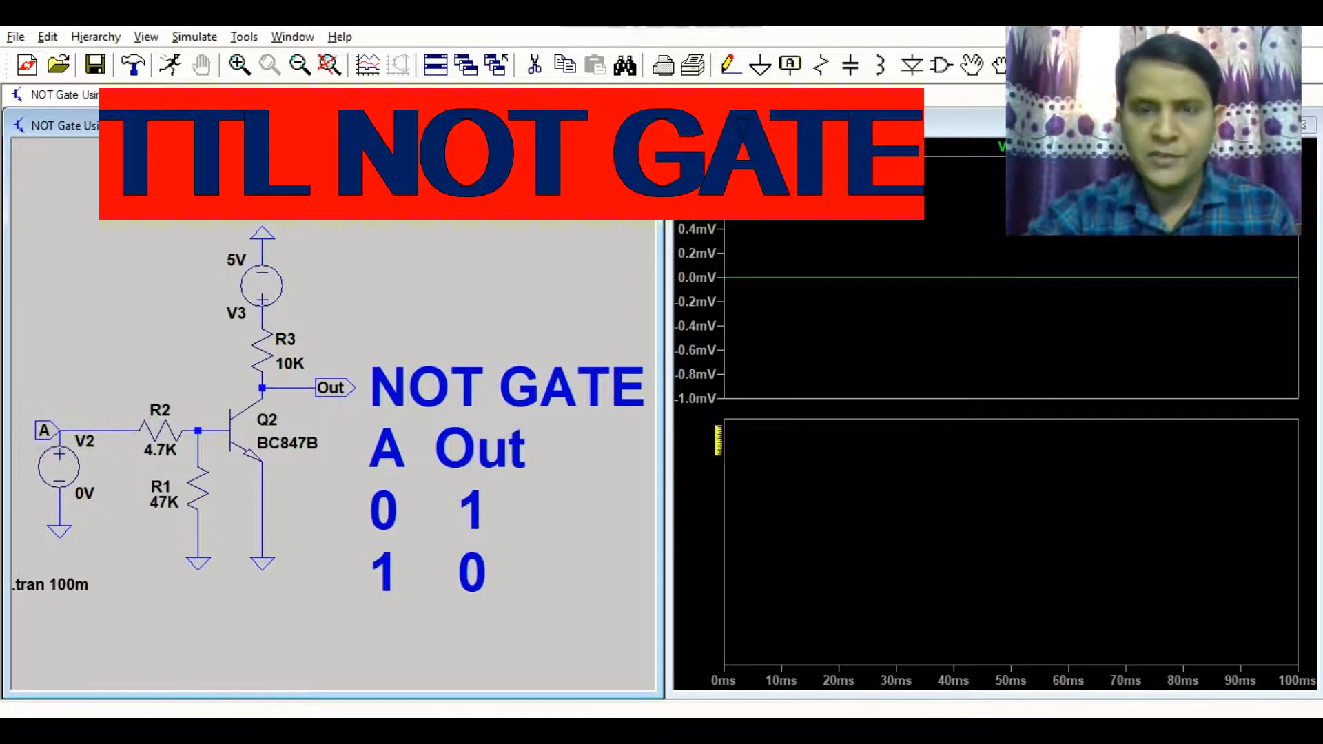
pyautogui.moveTo(841, 275)
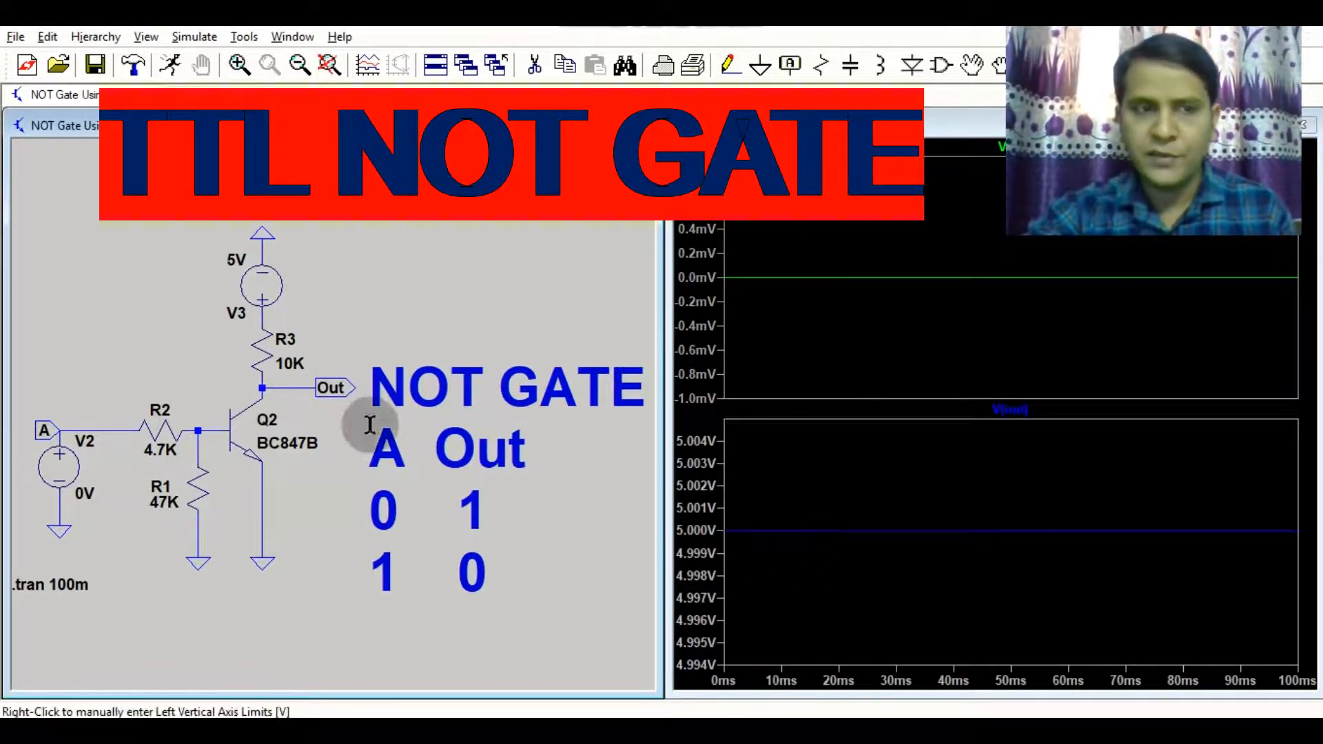
# Set source V2 to 5V and rerun the simulation.
pyautogui.doubleClick(59, 464)
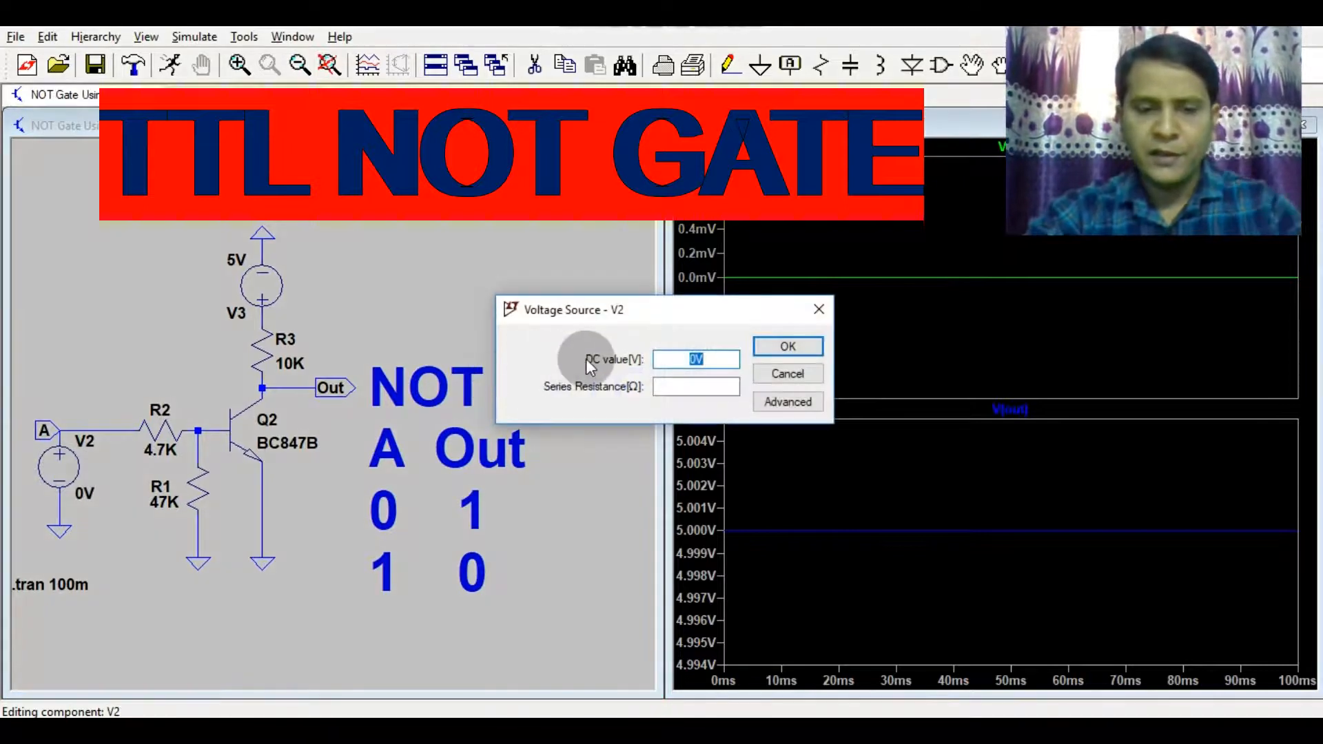
pyautogui.write('5V')
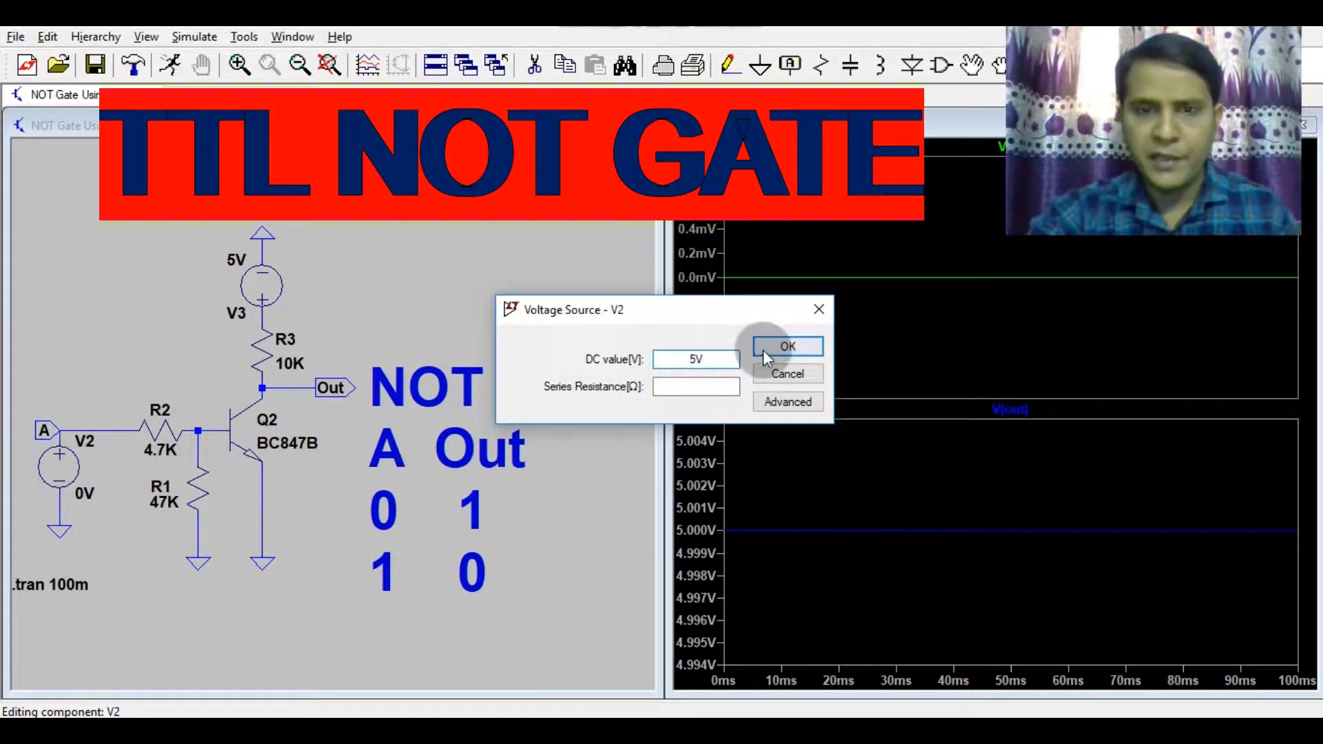
pyautogui.click(786, 347)
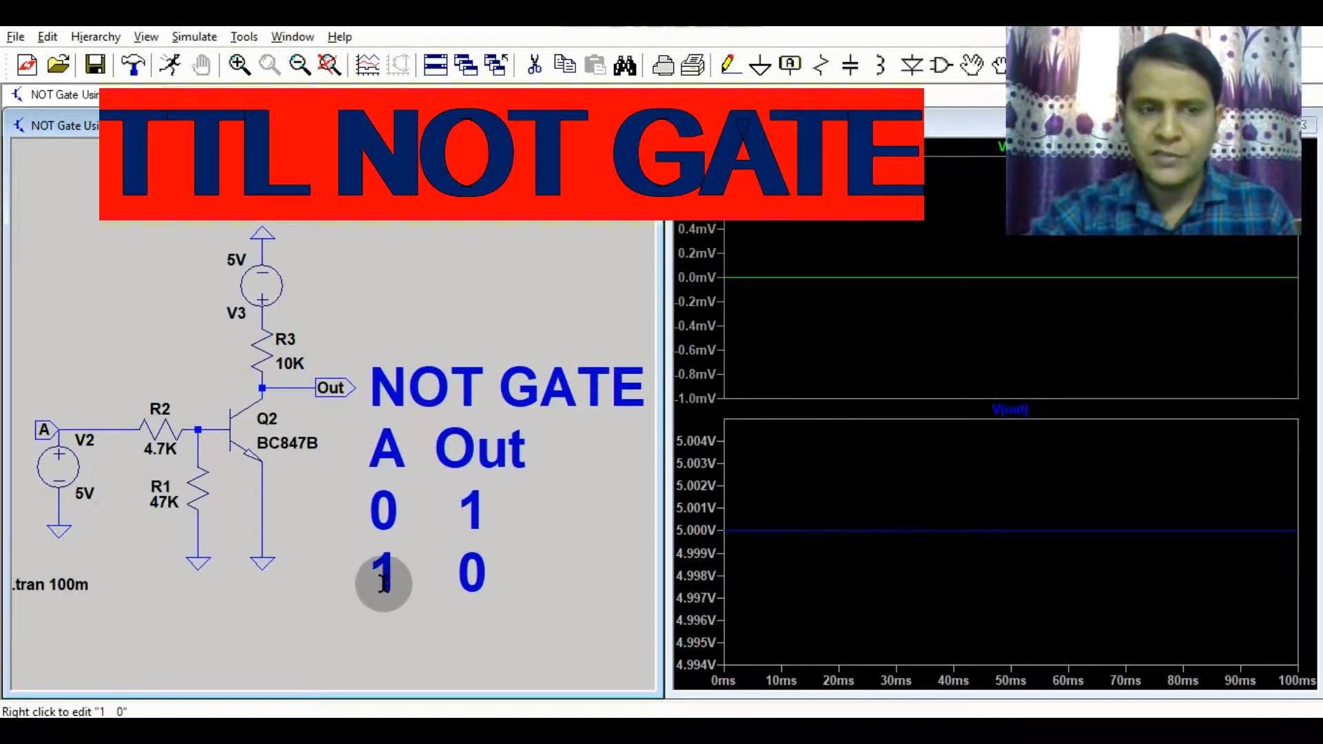
pyautogui.click(169, 65)
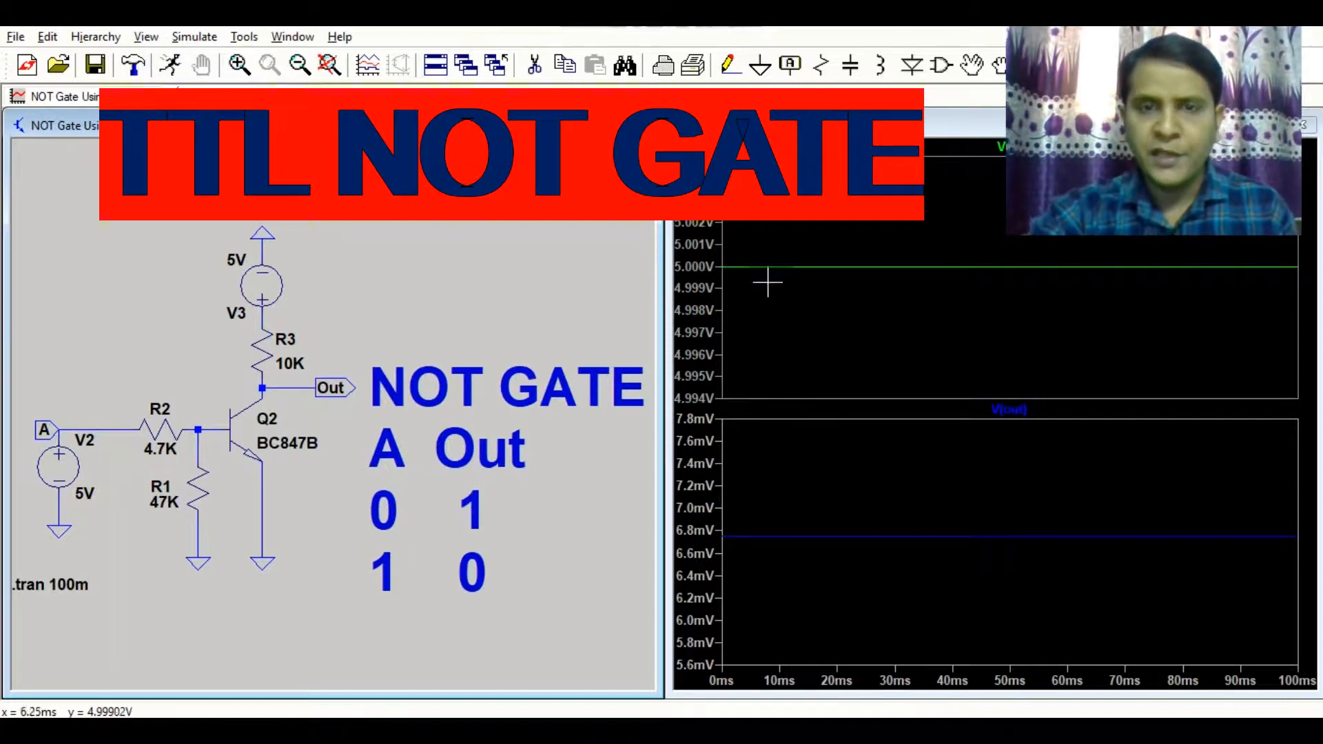
pyautogui.moveTo(810, 274)
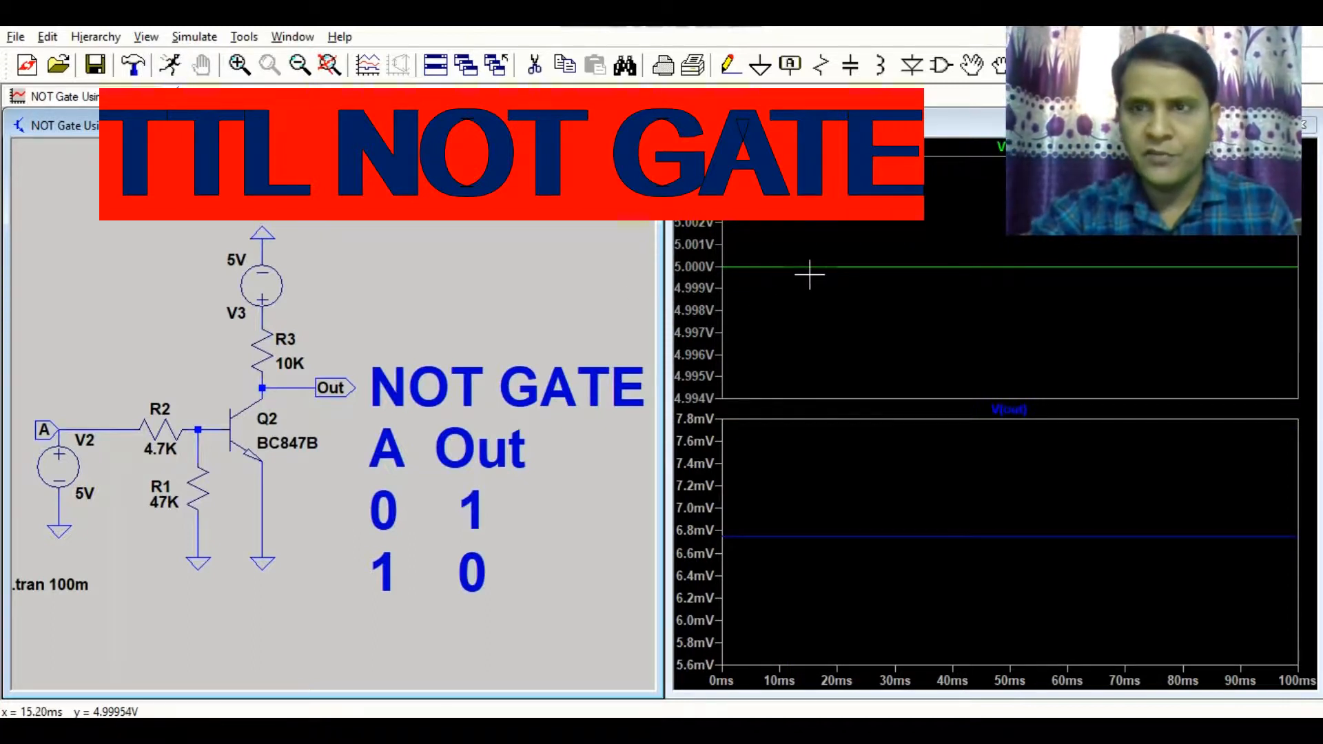